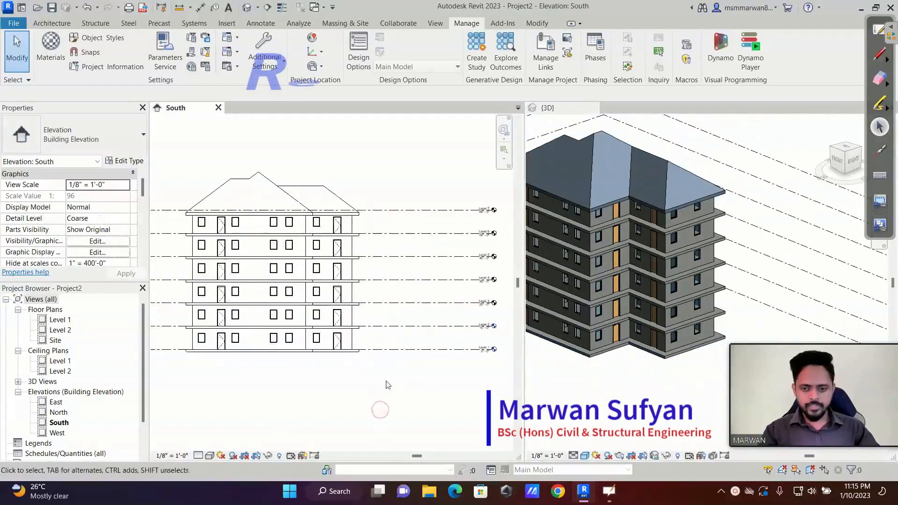
Place an aligned dimension string across the South elevation level lines, then clear the selection.
{"action": "left_click", "coordinate": [260, 24]}
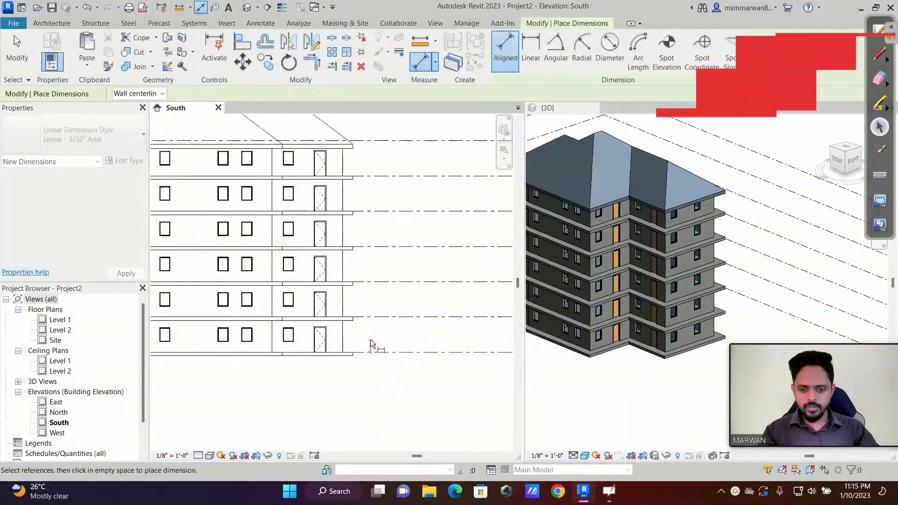
{"action": "left_click", "coordinate": [369, 247]}
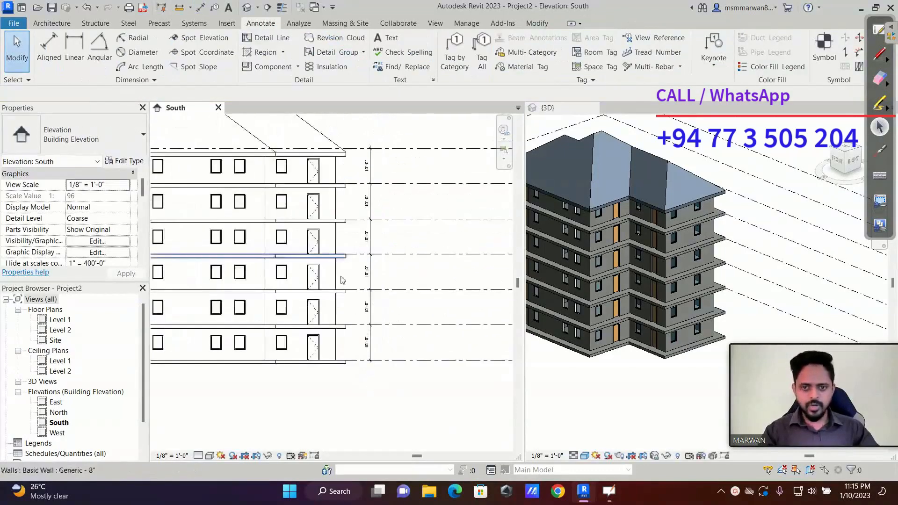
{"action": "left_click", "coordinate": [402, 391]}
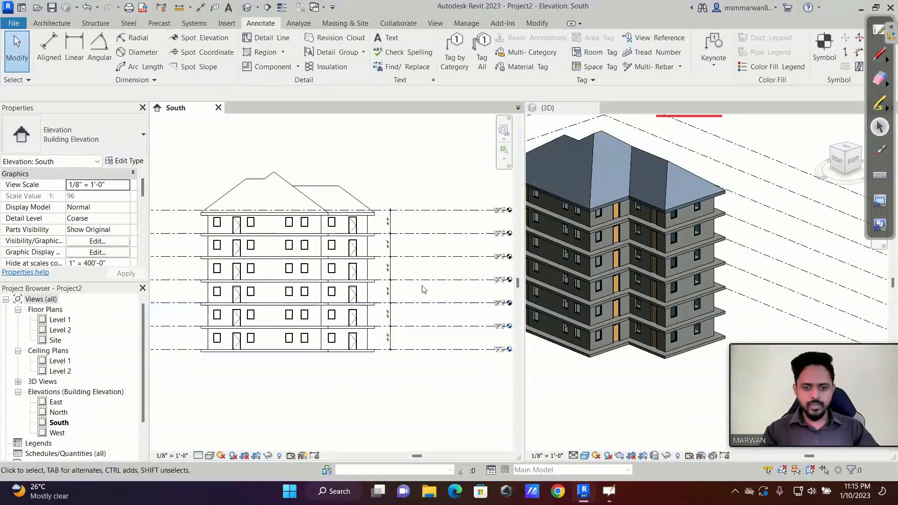
{"action": "scroll", "scroll_direction": "up", "scroll_amount": 3}
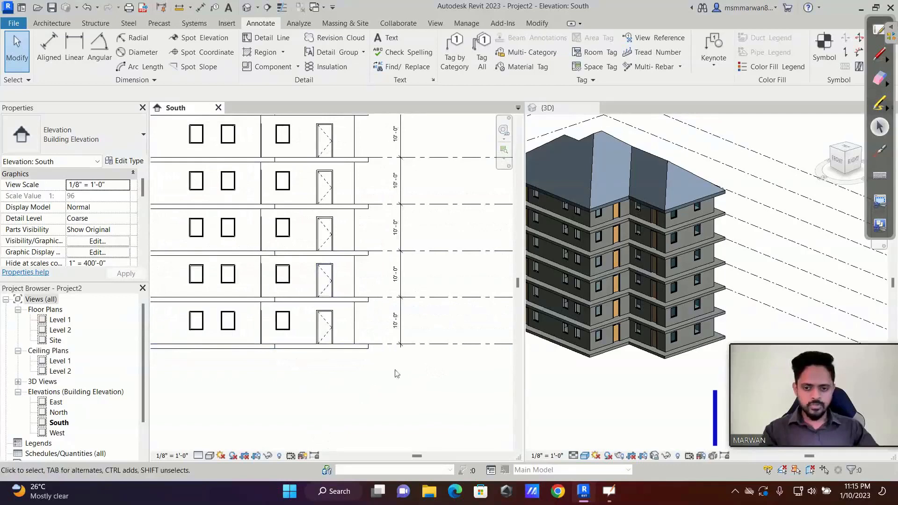
{"action": "scroll", "scroll_direction": "down", "scroll_amount": 3}
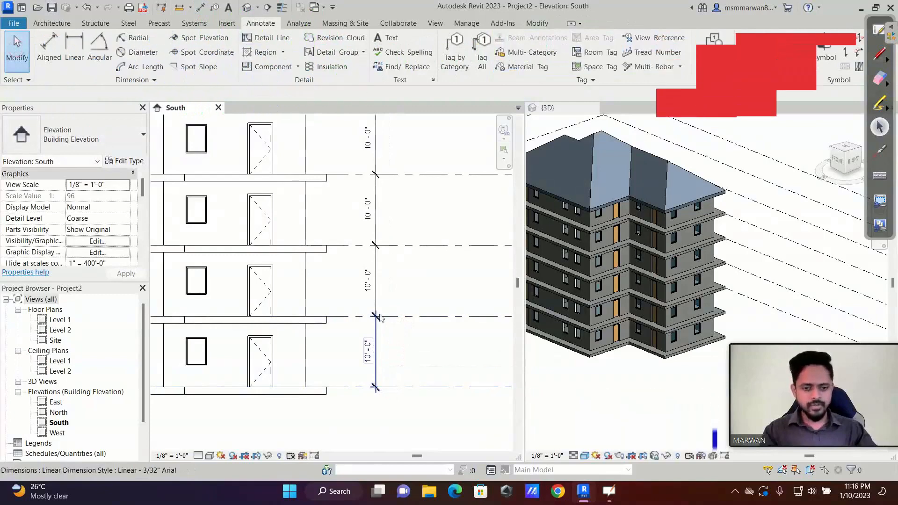
{"action": "left_click", "coordinate": [376, 318]}
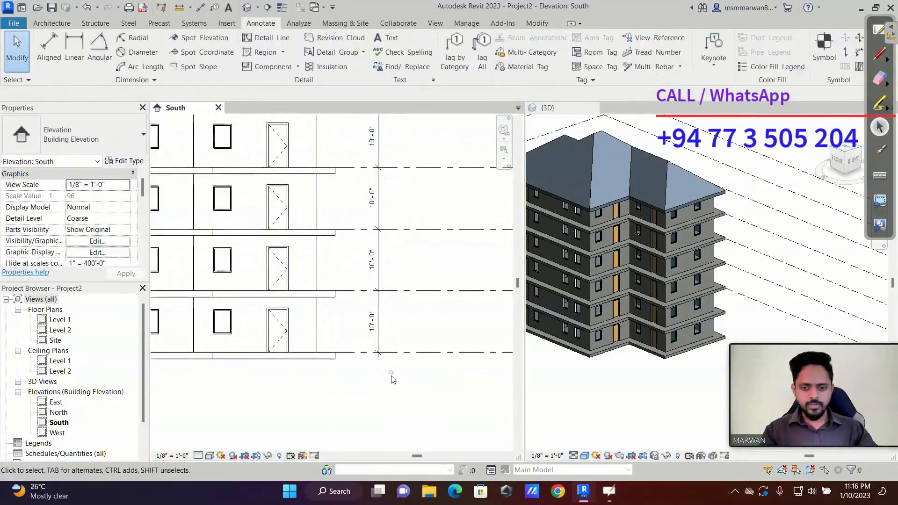
{"action": "left_click", "coordinate": [378, 323]}
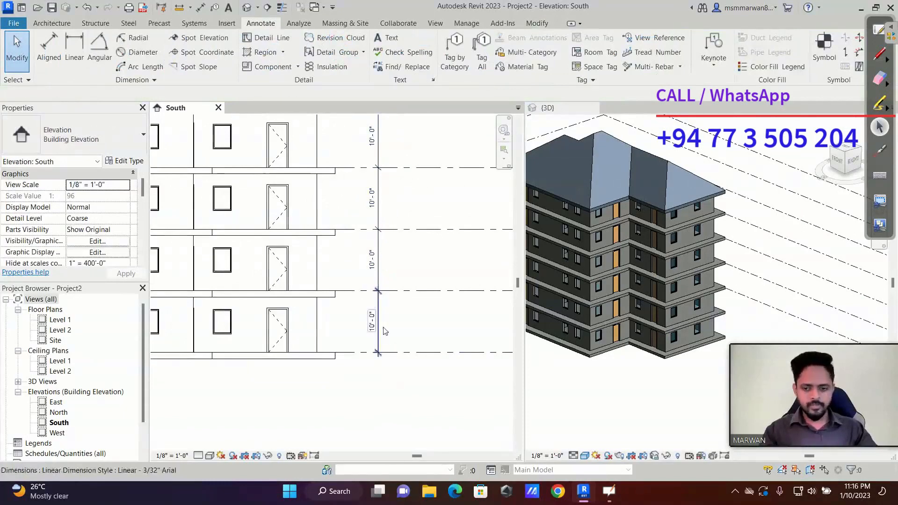
Label the bottom storey dimension with new parameter Car Park RH, and upper storeys with Typical RH.
{"action": "left_click", "coordinate": [372, 321]}
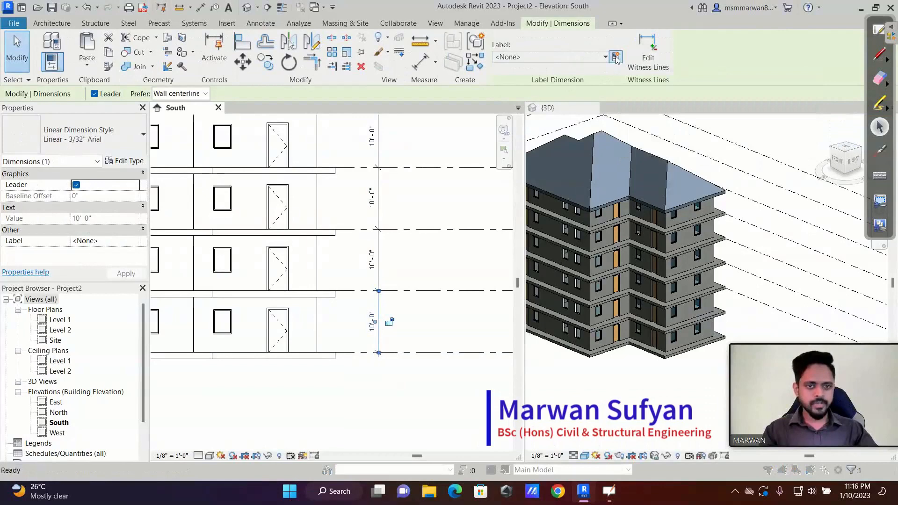
{"action": "left_click", "coordinate": [615, 57]}
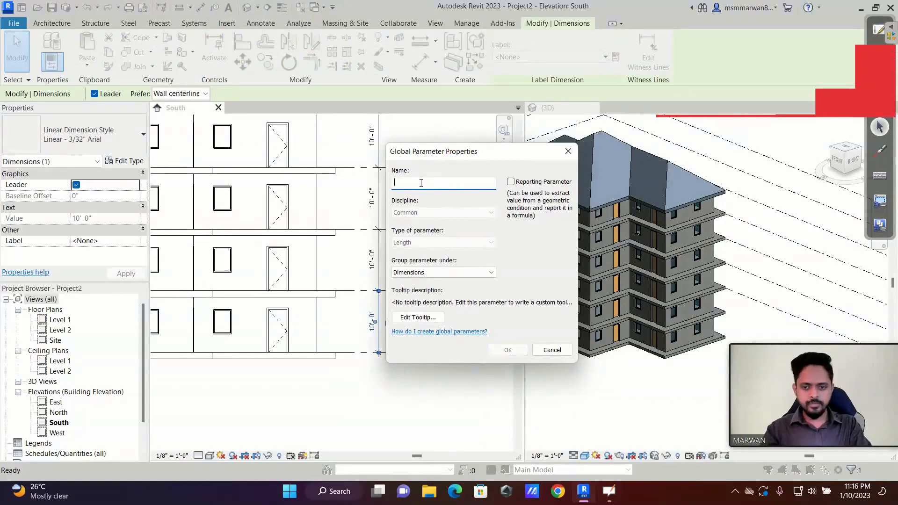
{"action": "type", "text": "Car Park R"}
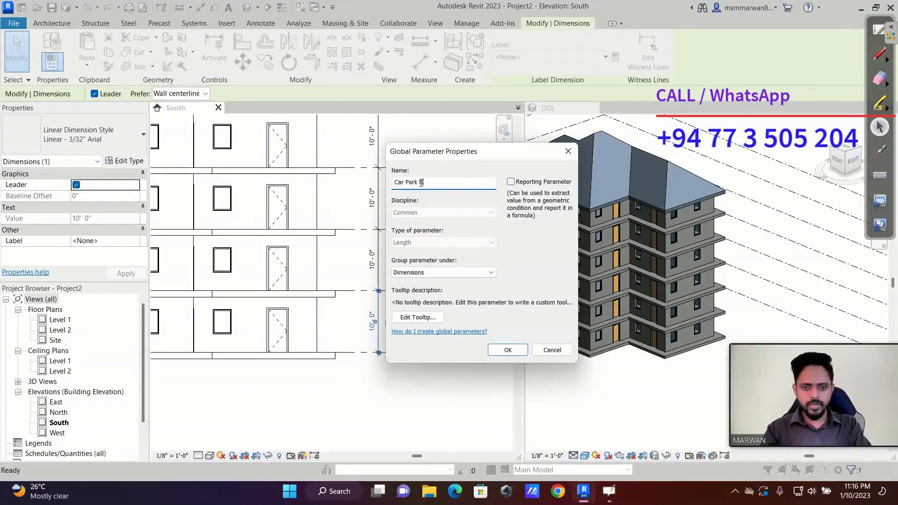
{"action": "type", "text": "H"}
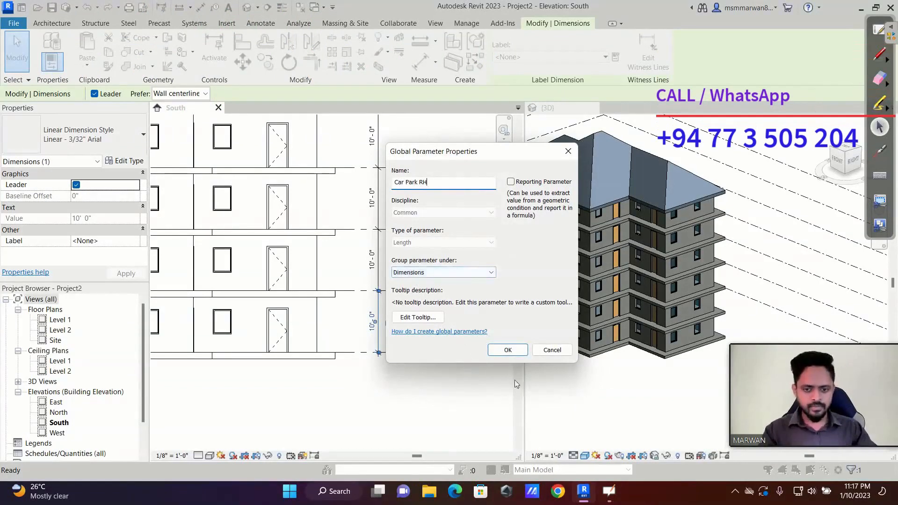
{"action": "left_click", "coordinate": [506, 349]}
{"action": "type", "text": "Typical"}
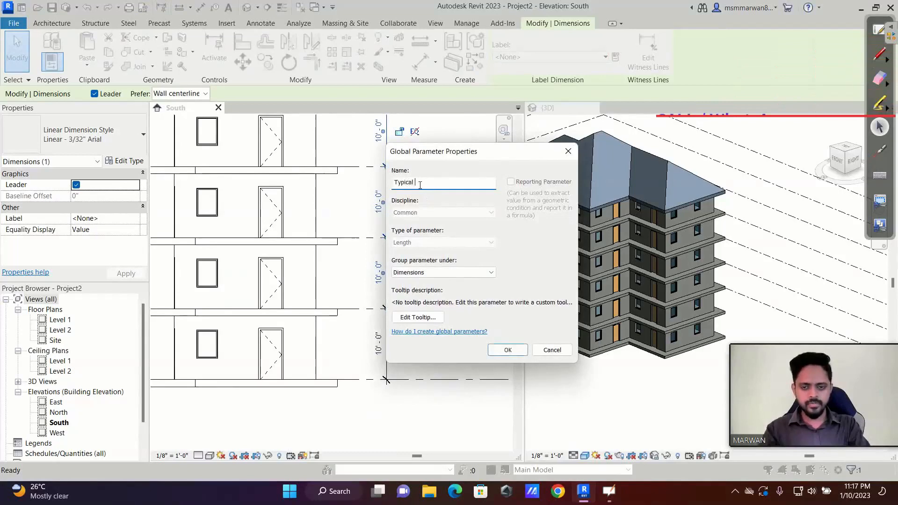
{"action": "left_click", "coordinate": [507, 350]}
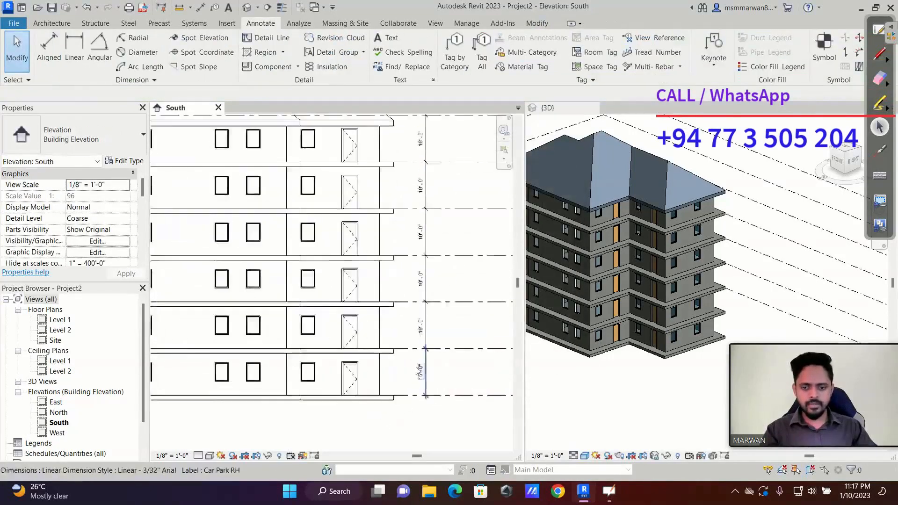
{"action": "left_click", "coordinate": [217, 52]}
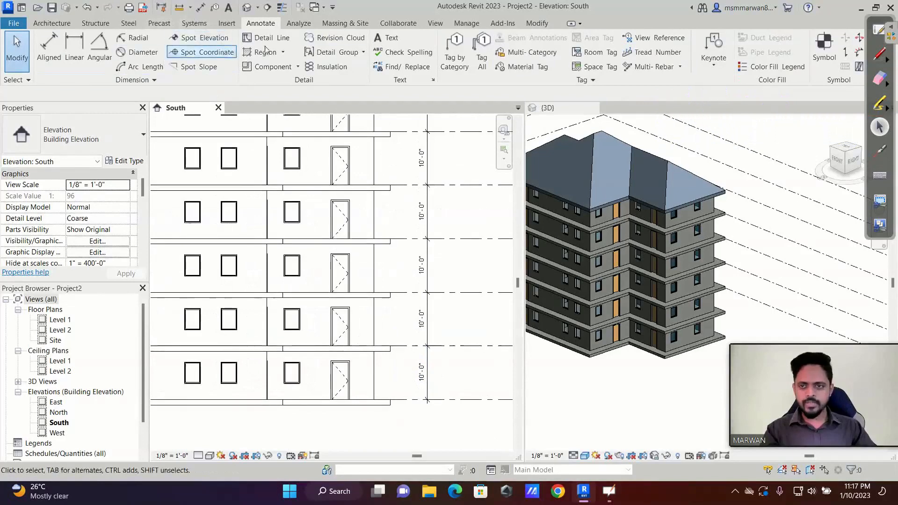
Change the Car Park RH global parameter value to 9' and apply it.
{"action": "left_click", "coordinate": [466, 23]}
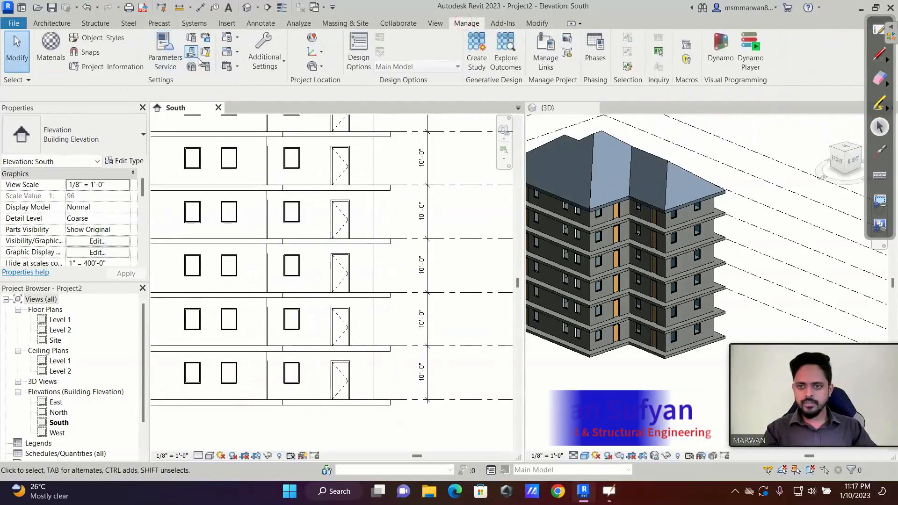
{"action": "left_click", "coordinate": [165, 51]}
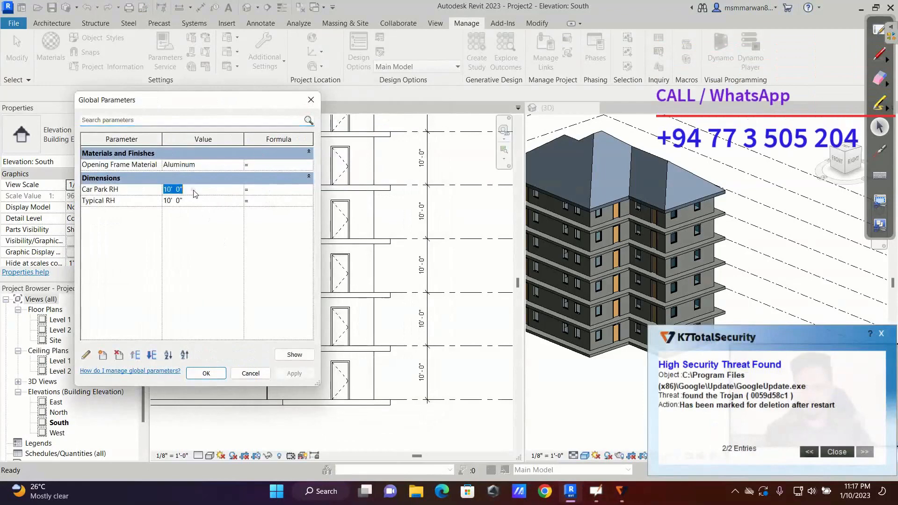
{"action": "type", "text": "9"}
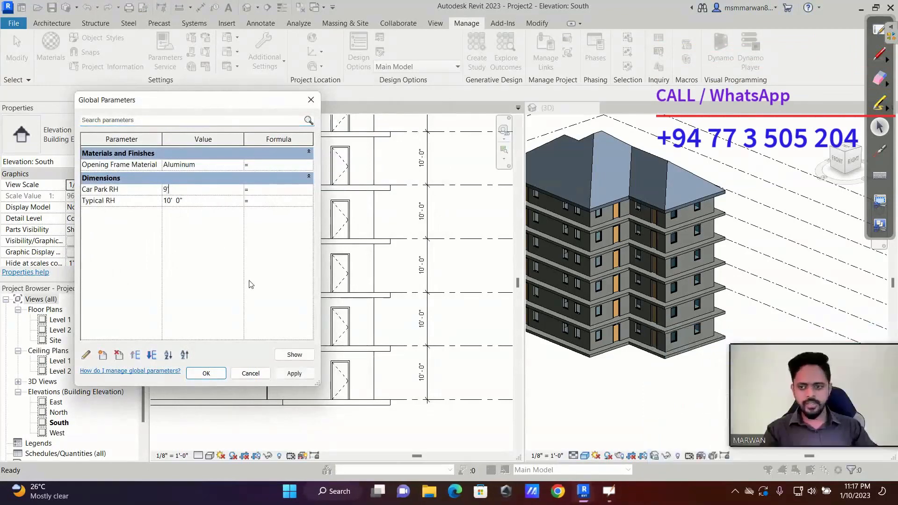
{"action": "left_click", "coordinate": [207, 372]}
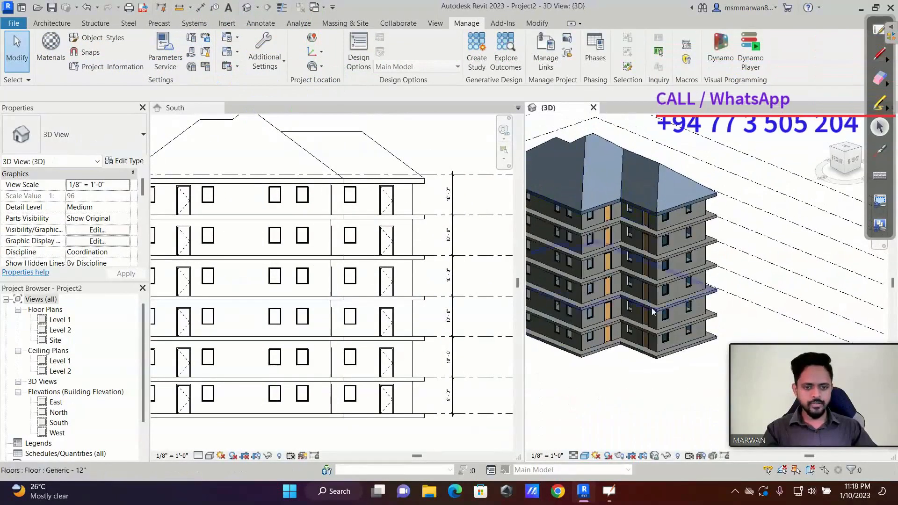
Change the Typical RH global parameter value to 13', apply, and close the dialog.
{"action": "left_click", "coordinate": [558, 306]}
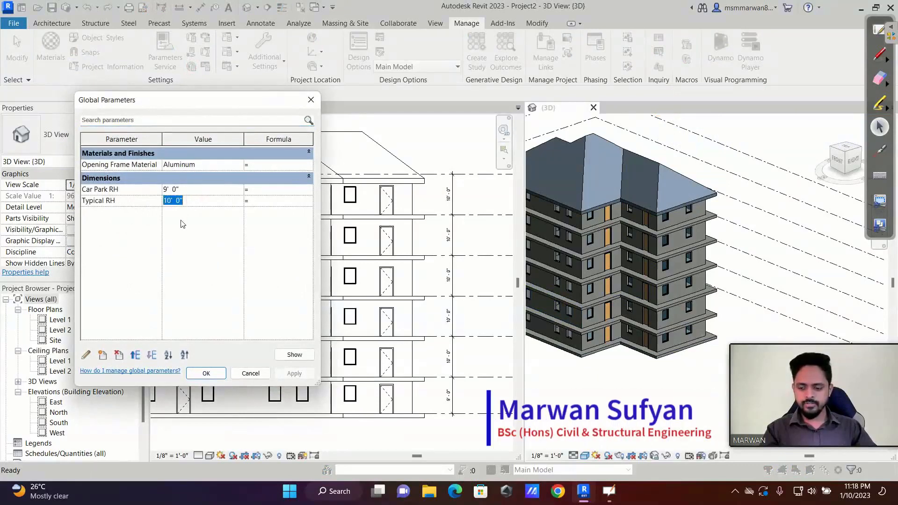
{"action": "type", "text": "13"}
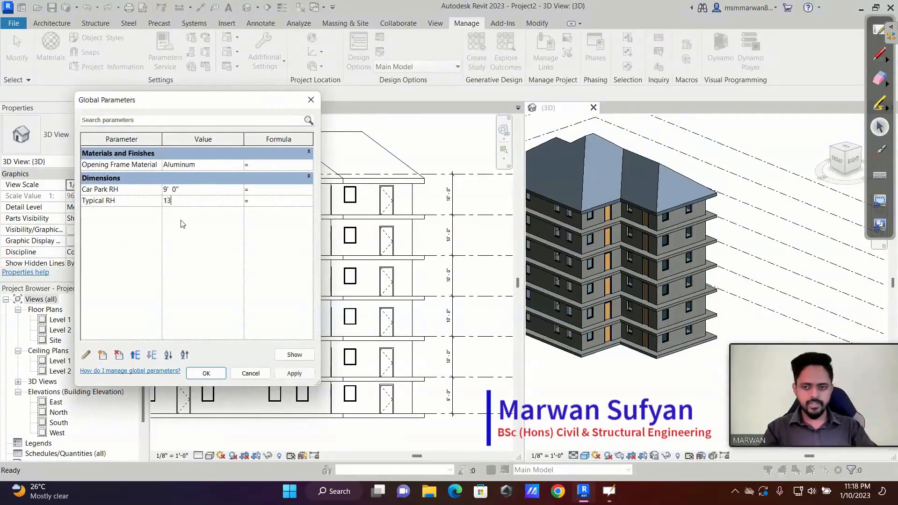
{"action": "left_click", "coordinate": [293, 373]}
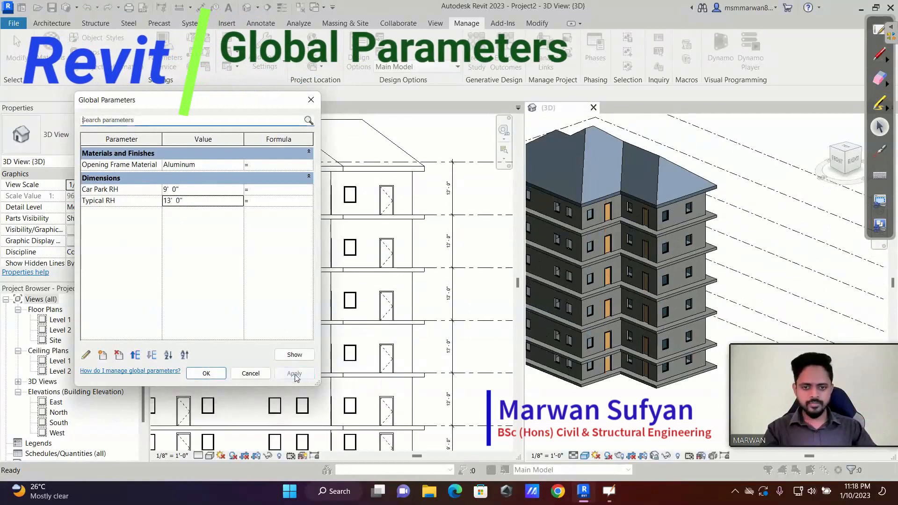
{"action": "left_click", "coordinate": [206, 373]}
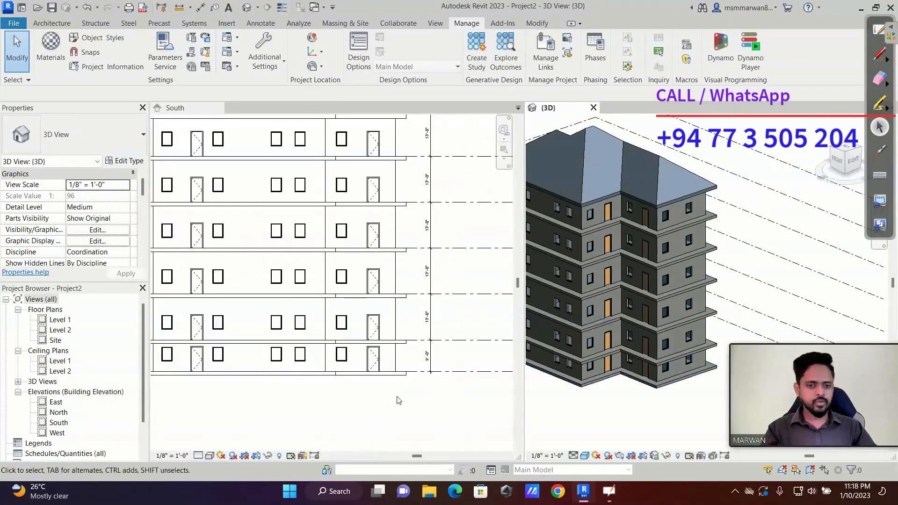
Make the South elevation the active view to review the updated storey heights.
{"action": "left_click", "coordinate": [174, 108]}
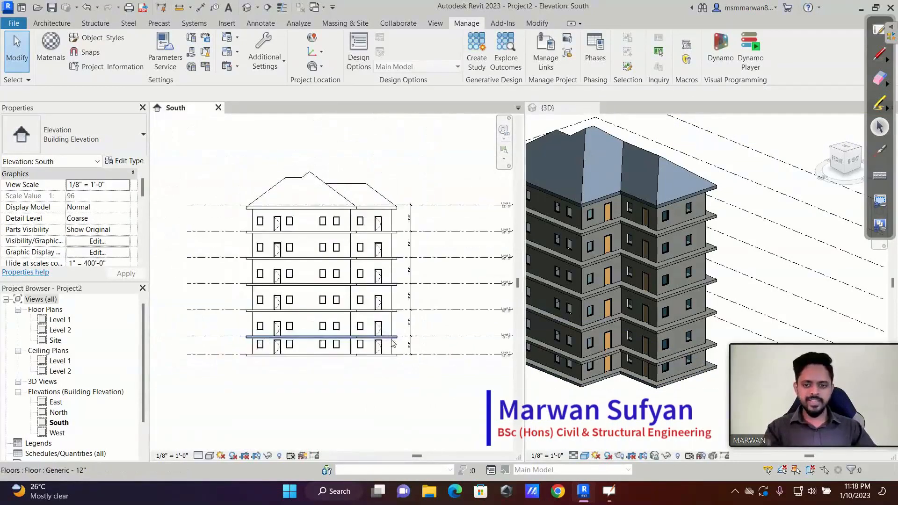
{"action": "mouse_move", "coordinate": [410, 303]}
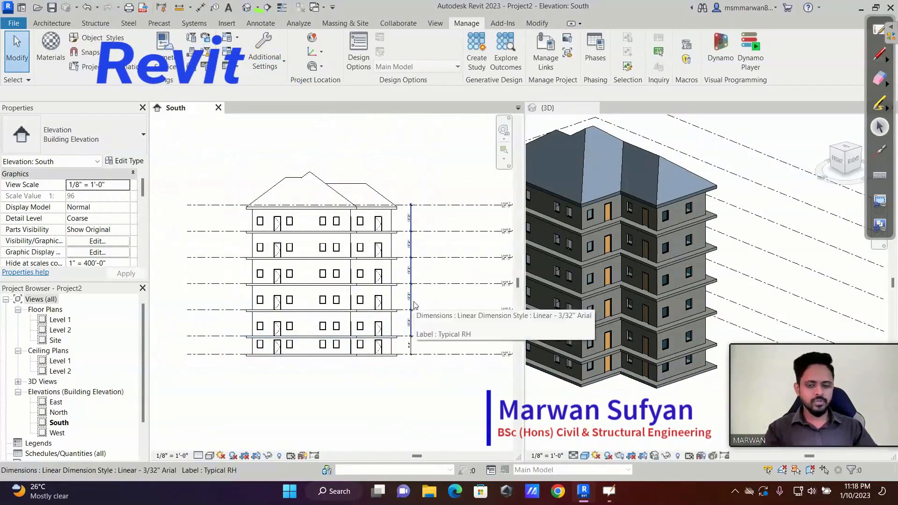